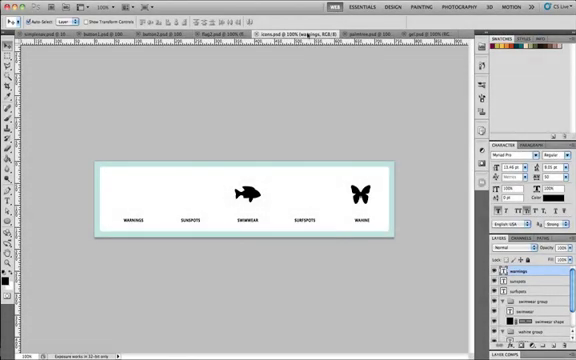
Return to the nav bar icons document and move the fish icon back above SWIMWEAR
{"action": "left_click", "coordinate": [360, 36]}
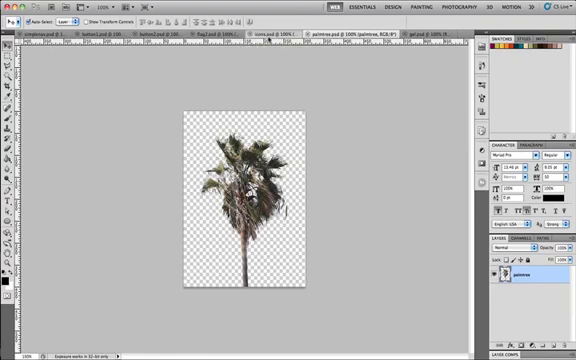
{"action": "left_click", "coordinate": [278, 31]}
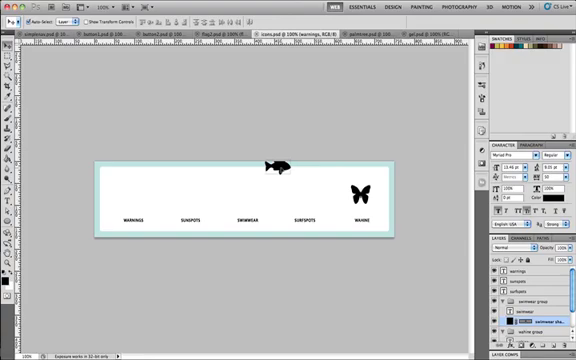
{"action": "left_click_drag", "start_coordinate": [280, 165], "coordinate": [258, 190]}
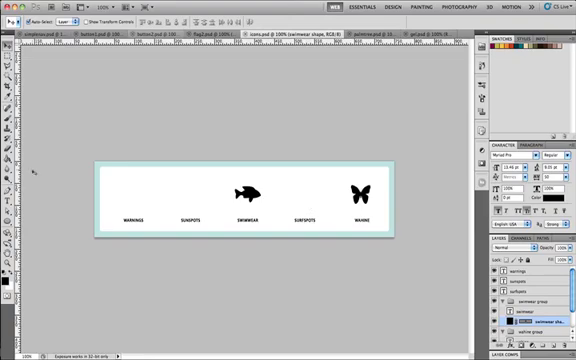
Load All preset custom shapes and draw a black sun above SUNSPOTS
{"action": "left_click", "coordinate": [11, 208]}
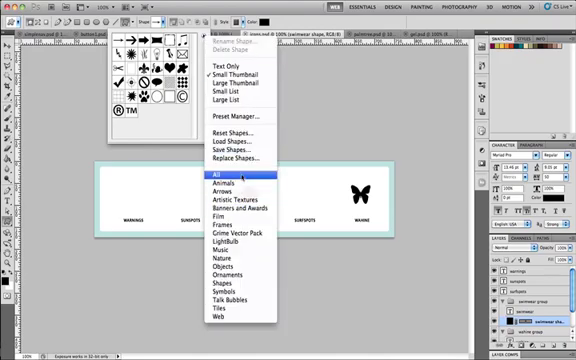
{"action": "left_click", "coordinate": [225, 176]}
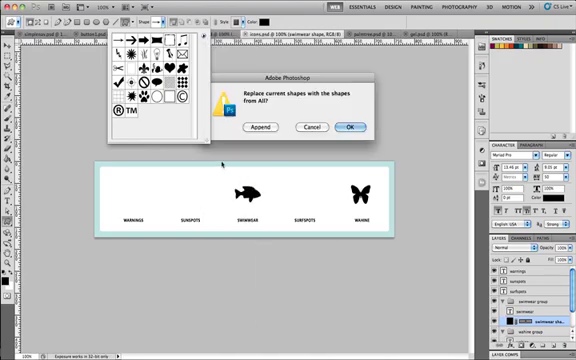
{"action": "left_click", "coordinate": [352, 129]}
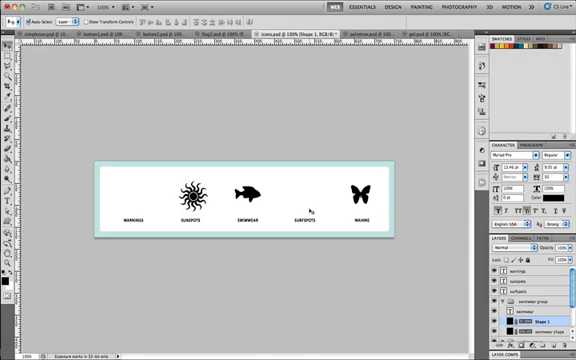
{"action": "left_click", "coordinate": [191, 192]}
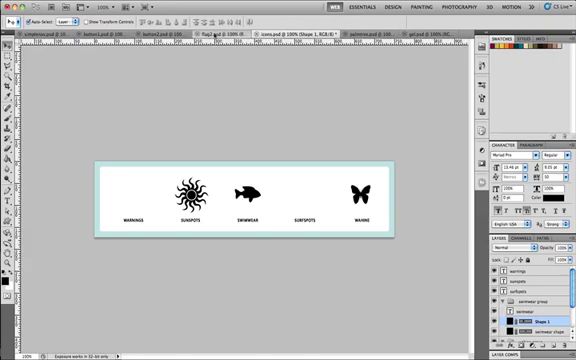
Switch to the flag2.psd beach flag photo
{"action": "left_click", "coordinate": [203, 36]}
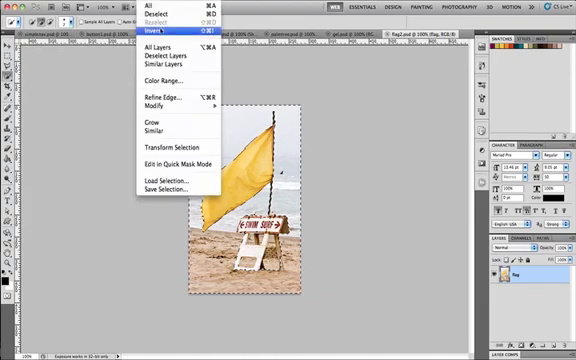
Invert the flag selection and refine its edges, previewing against a plain background
{"action": "left_click", "coordinate": [157, 34]}
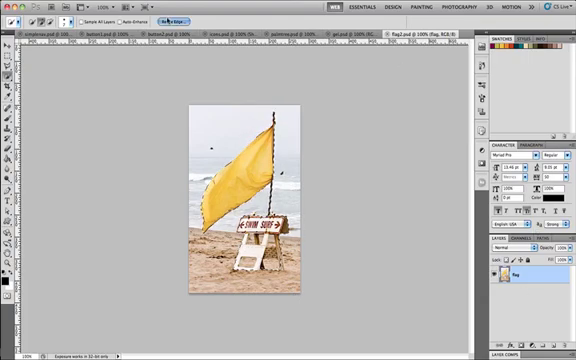
{"action": "left_click", "coordinate": [163, 20]}
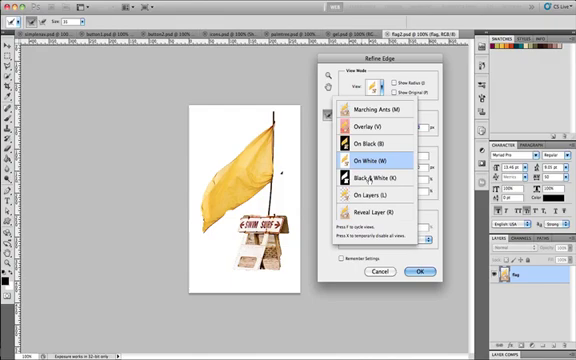
{"action": "left_click", "coordinate": [368, 178]}
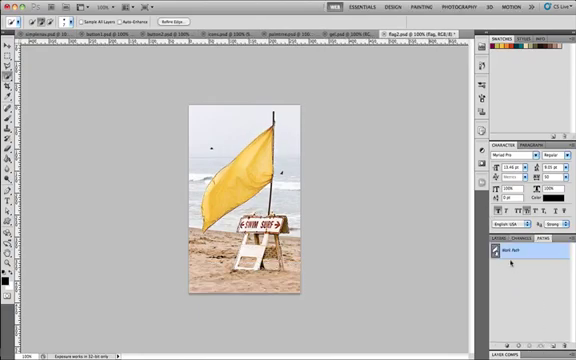
Save the work path as Path 1 and define it as a new custom shape
{"action": "double_click", "coordinate": [510, 258]}
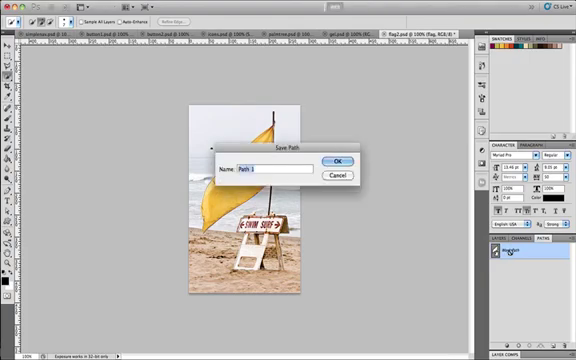
{"action": "left_click", "coordinate": [340, 162]}
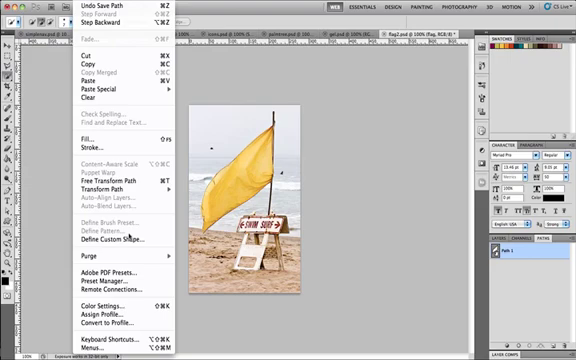
{"action": "left_click", "coordinate": [111, 240]}
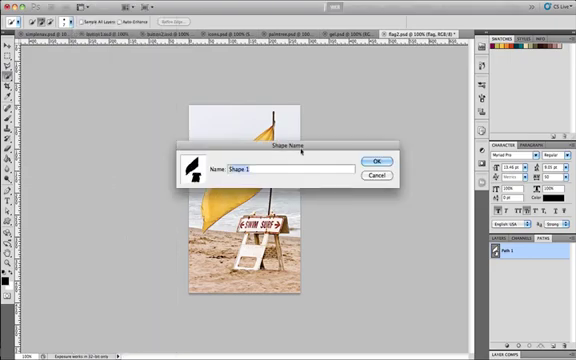
{"action": "left_click", "coordinate": [375, 161]}
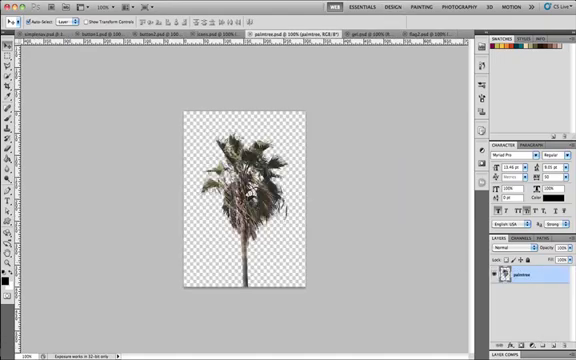
Define the palmtree.psd outline as a custom shape and confirm its name
{"action": "right_click", "coordinate": [512, 270]}
{"action": "type", "text": "palmtr"}
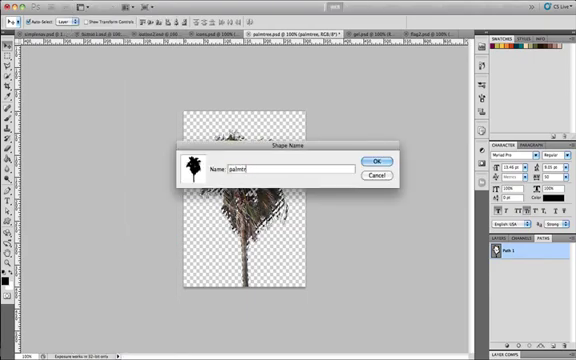
{"action": "left_click", "coordinate": [375, 162]}
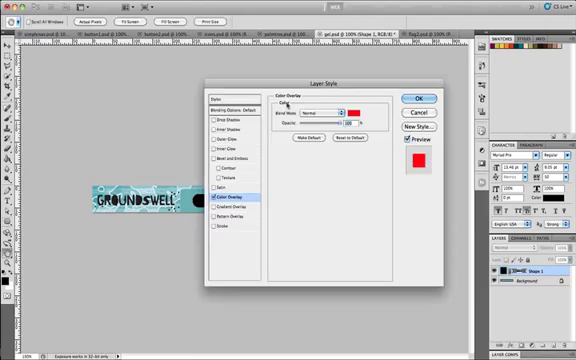
Change the Color Overlay colour on the Shape 1 gel button
{"action": "left_click", "coordinate": [360, 107]}
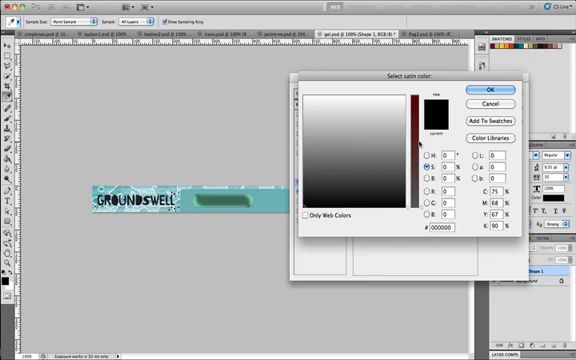
Set satin to green, Overlay blend, angle 90, distance and size 21, anti-aliased
{"action": "left_click", "coordinate": [404, 155]}
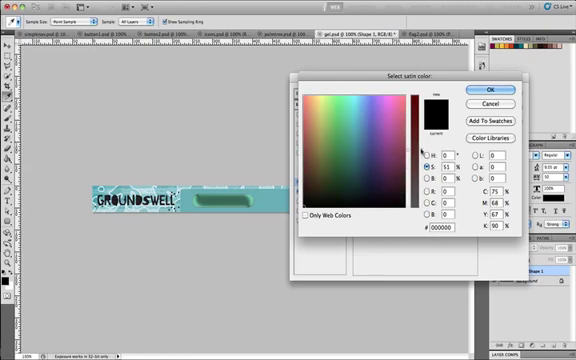
{"action": "left_click", "coordinate": [335, 115]}
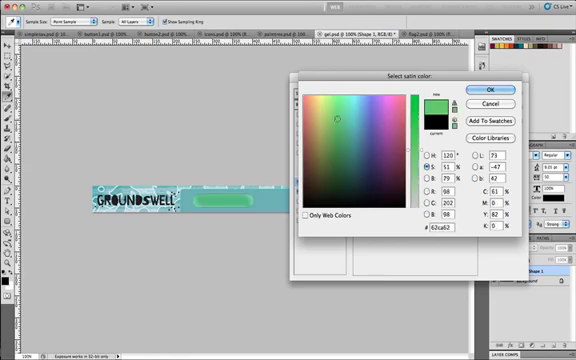
{"action": "left_click", "coordinate": [340, 116]}
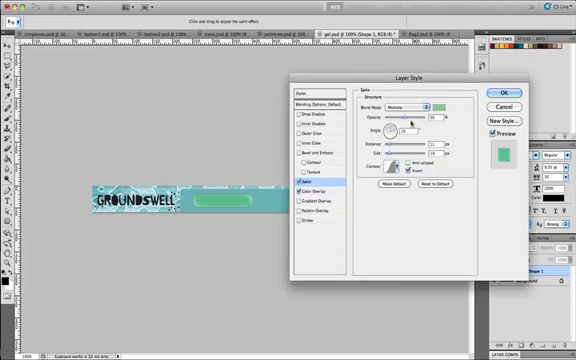
{"action": "left_click", "coordinate": [410, 103]}
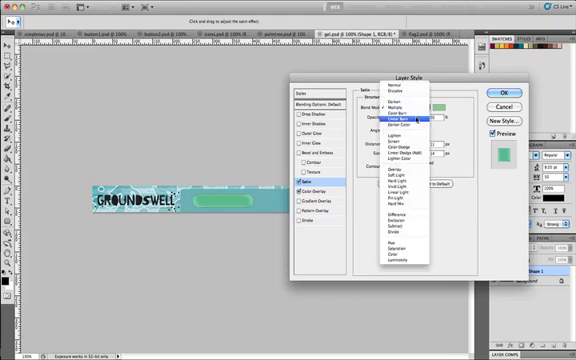
{"action": "left_click", "coordinate": [398, 130]}
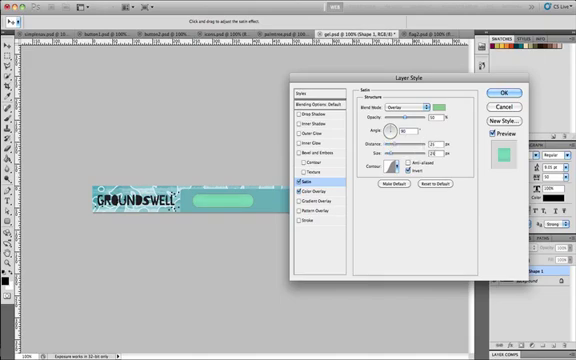
{"action": "left_click", "coordinate": [397, 163]}
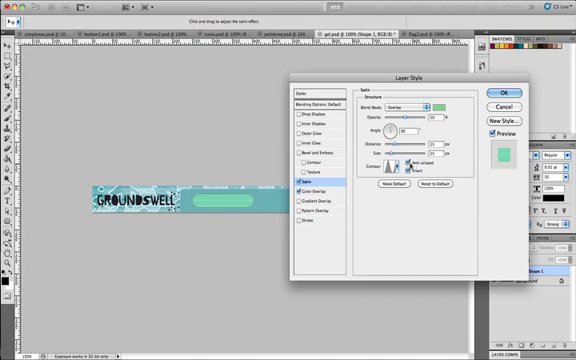
{"action": "mouse_move", "coordinate": [438, 161]}
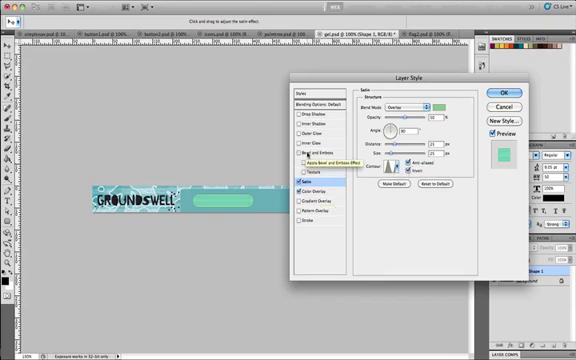
{"action": "left_click", "coordinate": [300, 160]}
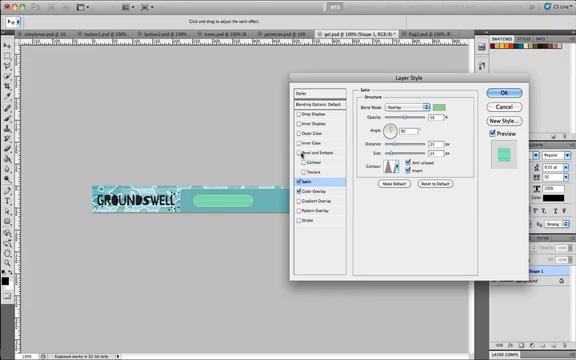
Add an Inner Bevel (Smooth, depth 100, size 7, soften 2) with Contour, plus Inner Glow
{"action": "left_click", "coordinate": [302, 152]}
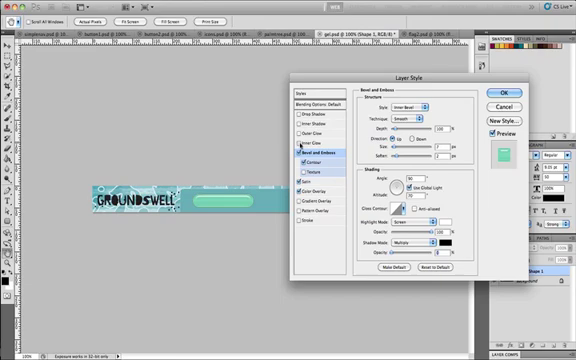
{"action": "left_click", "coordinate": [316, 147]}
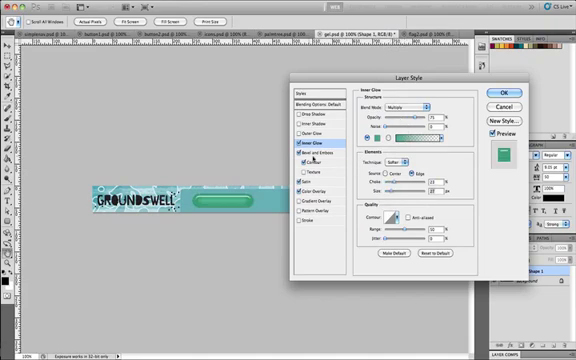
Apply a green Multiply inner glow from the edges, then add an inner shadow
{"action": "left_click", "coordinate": [298, 157]}
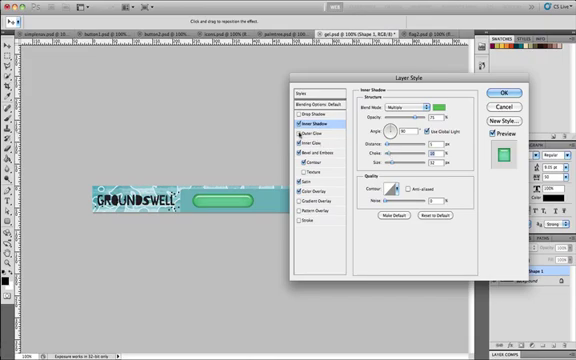
Add an outer glow to the gel button in a pale green colour
{"action": "left_click", "coordinate": [319, 131]}
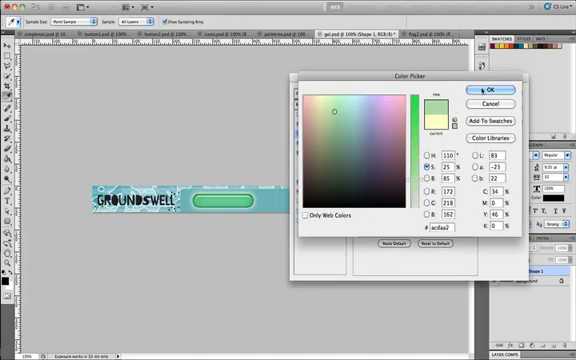
{"action": "left_click", "coordinate": [489, 88]}
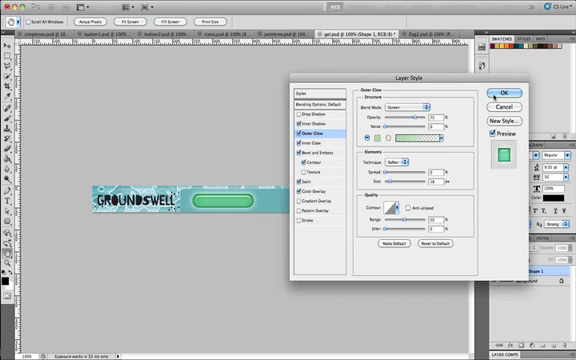